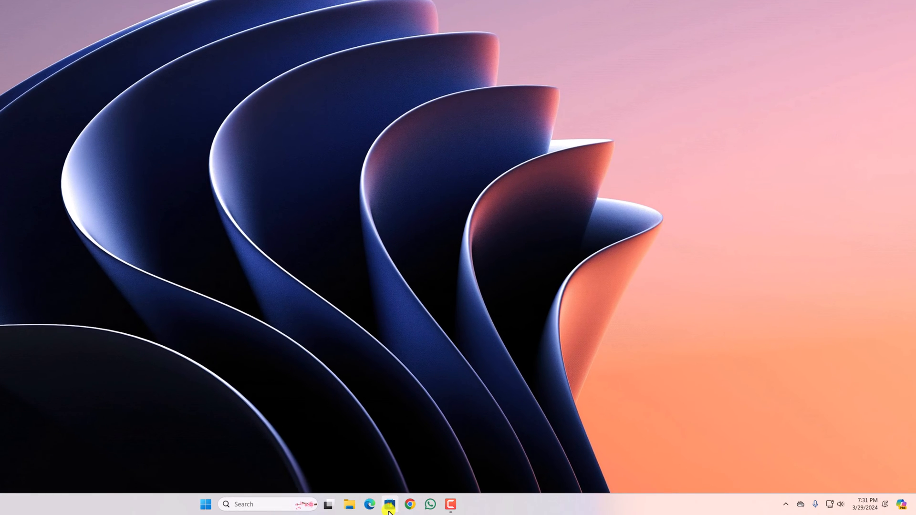
# Step: Launch Microsoft Store and open the Adobe Acrobat Reader DC result from the 'Adobe Reader DC' search
pyautogui.click(389, 504)
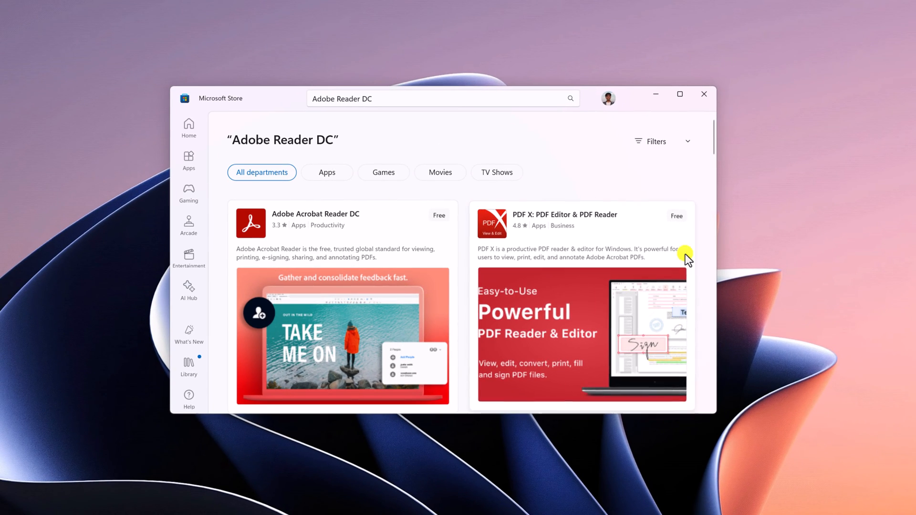
pyautogui.moveTo(489, 105)
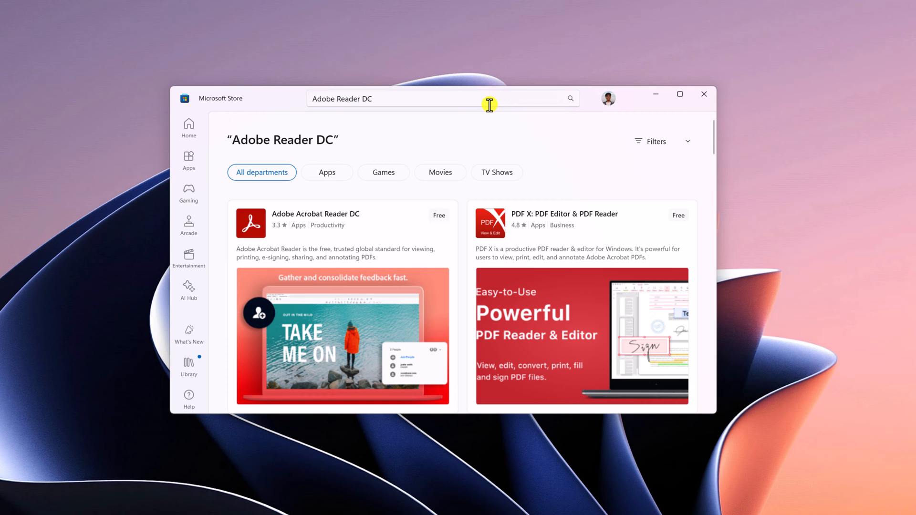
pyautogui.moveTo(327, 209)
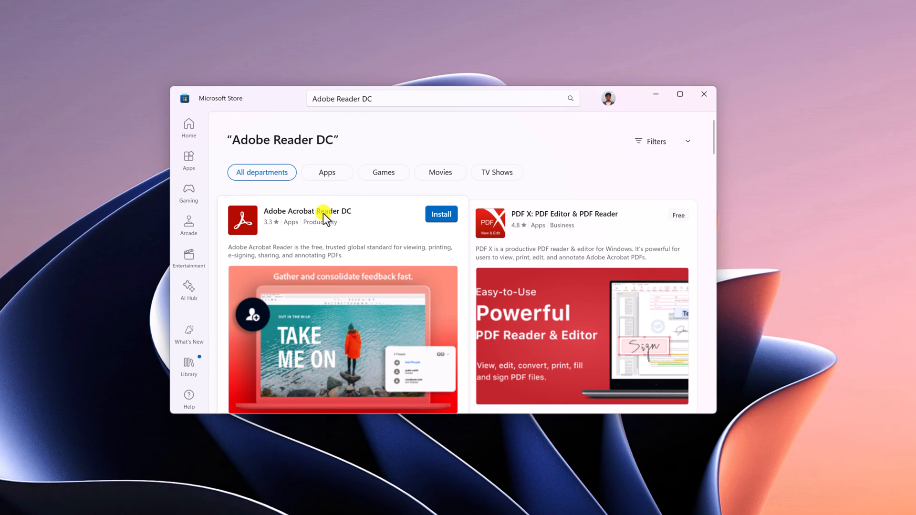
pyautogui.click(307, 211)
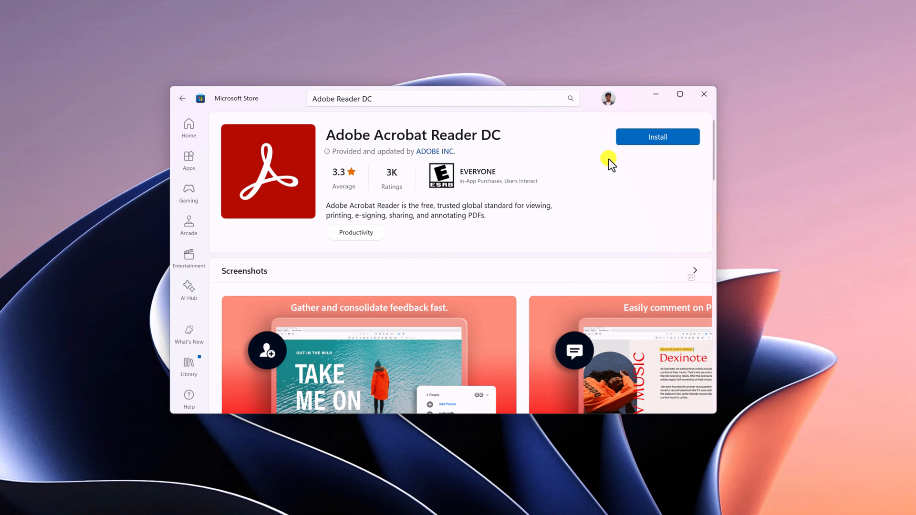
# Step: Install Adobe Acrobat Reader DC and close the Store window once installed
pyautogui.click(656, 137)
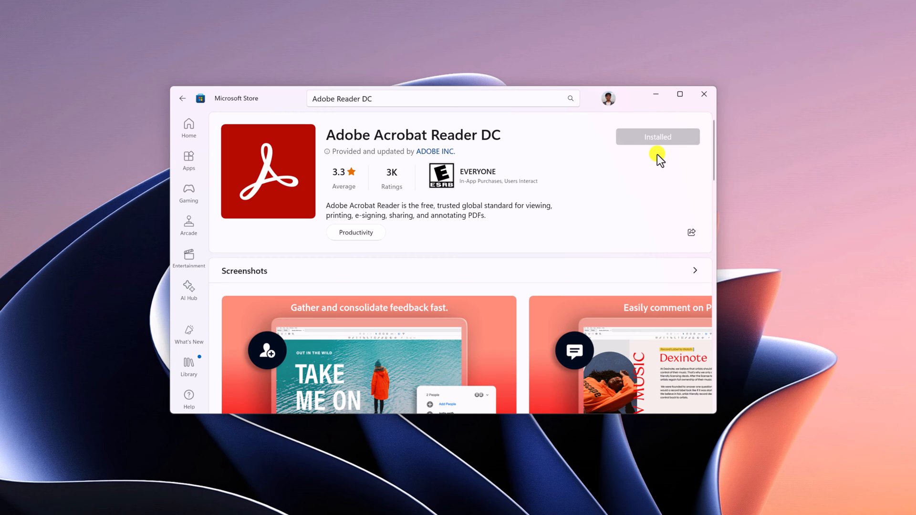
pyautogui.moveTo(681, 94)
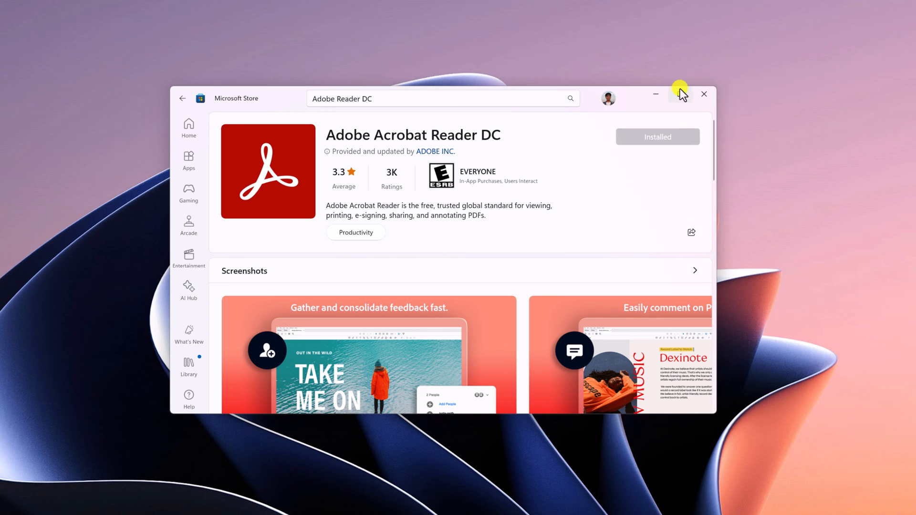
pyautogui.moveTo(680, 94)
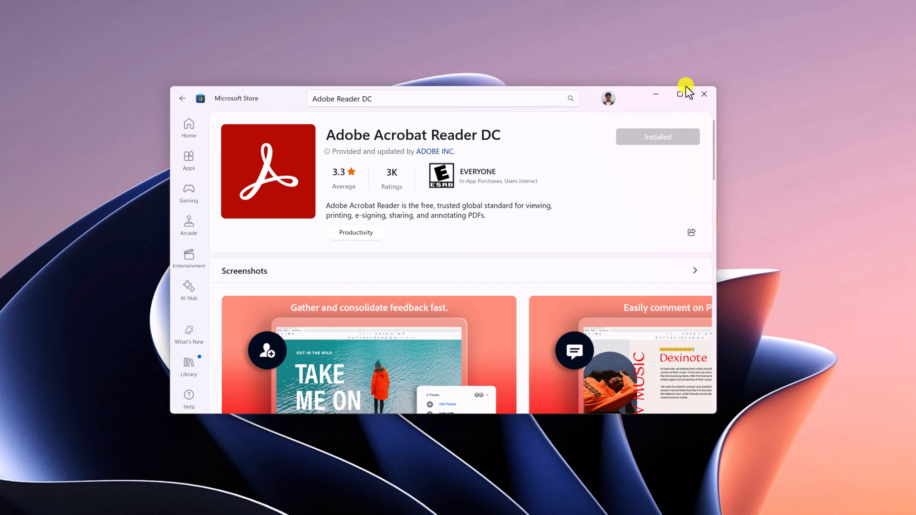
pyautogui.click(703, 94)
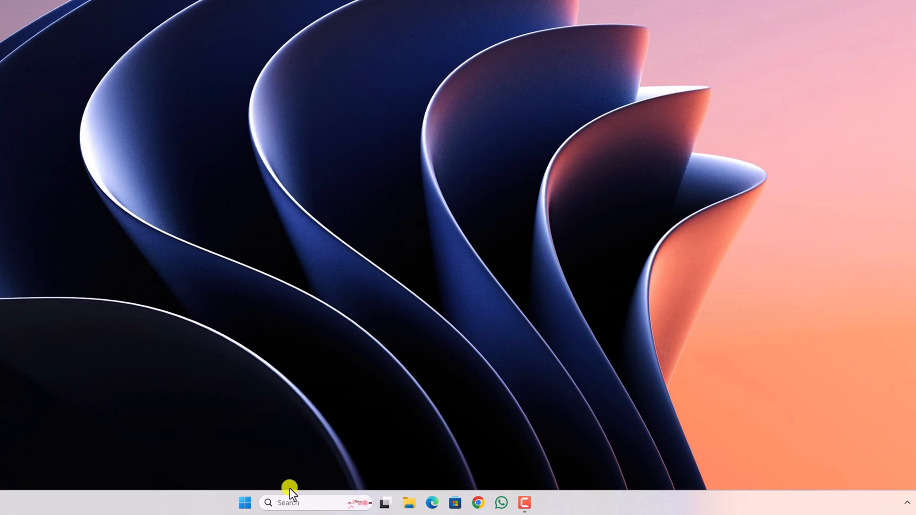
# Step: Search Windows for 'Adobe Acrobat' to launch the app
pyautogui.click(292, 503)
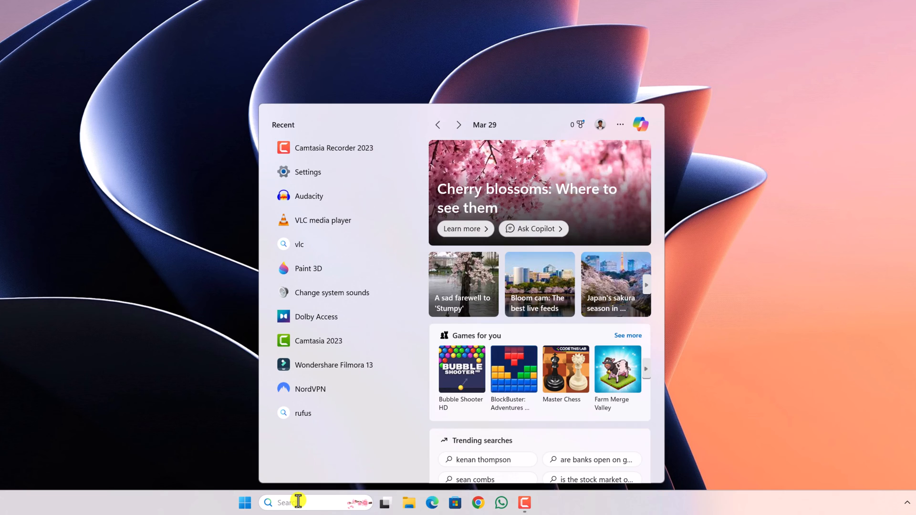
pyautogui.write('Adobe Acrobat')
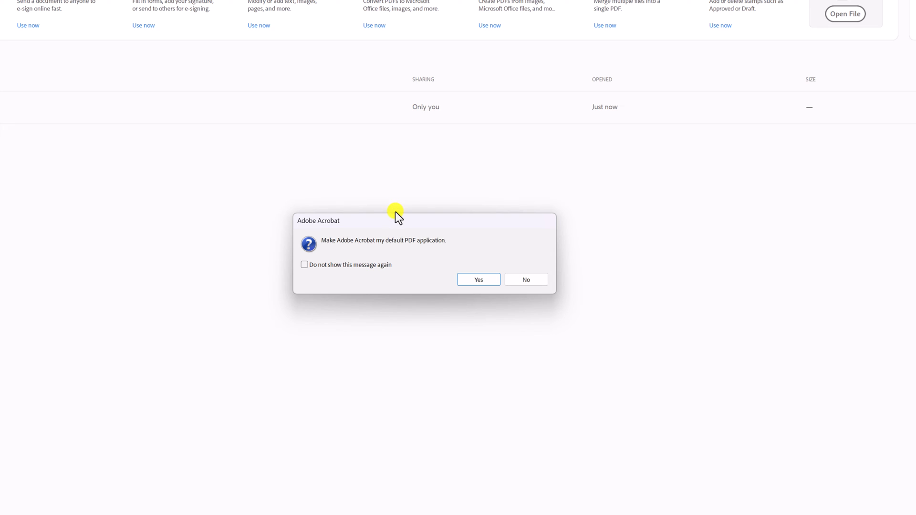
pyautogui.moveTo(478, 279)
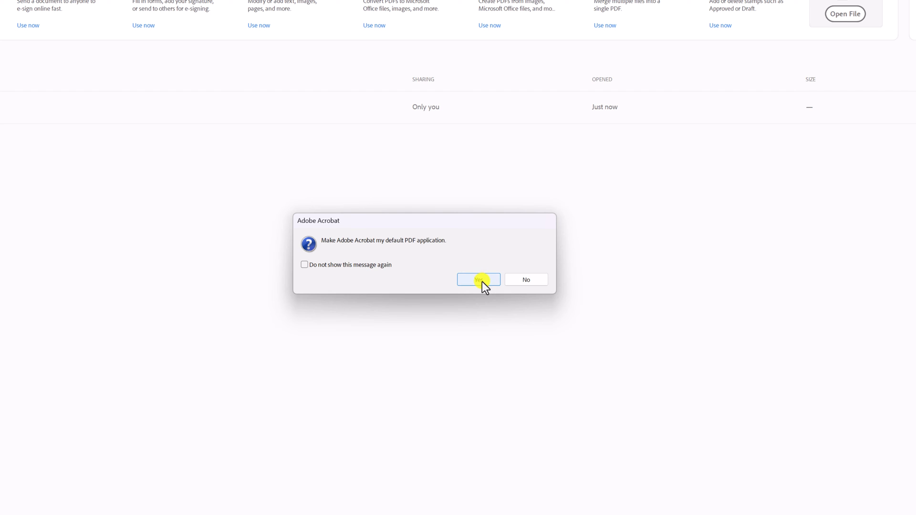
# Step: Accept Acrobat's prompt and set Adobe Acrobat as the .pdf default, replacing Microsoft Edge
pyautogui.click(478, 279)
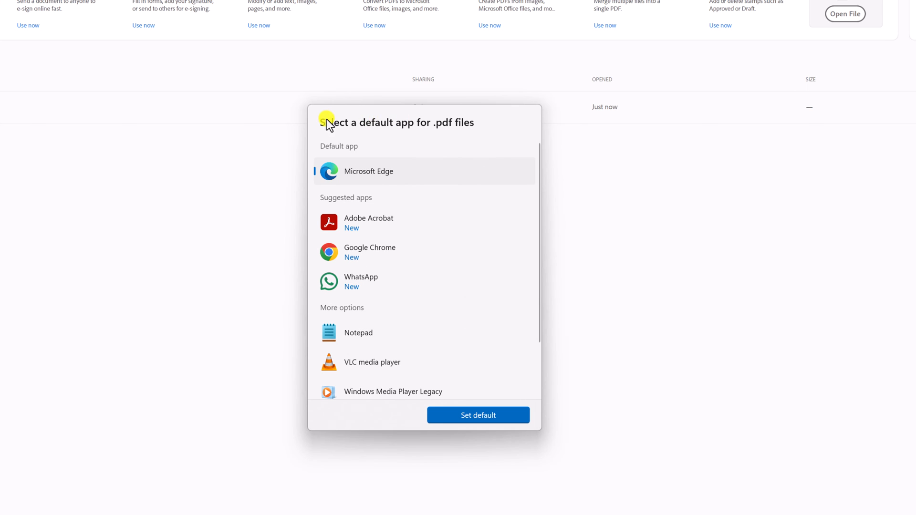
pyautogui.moveTo(443, 228)
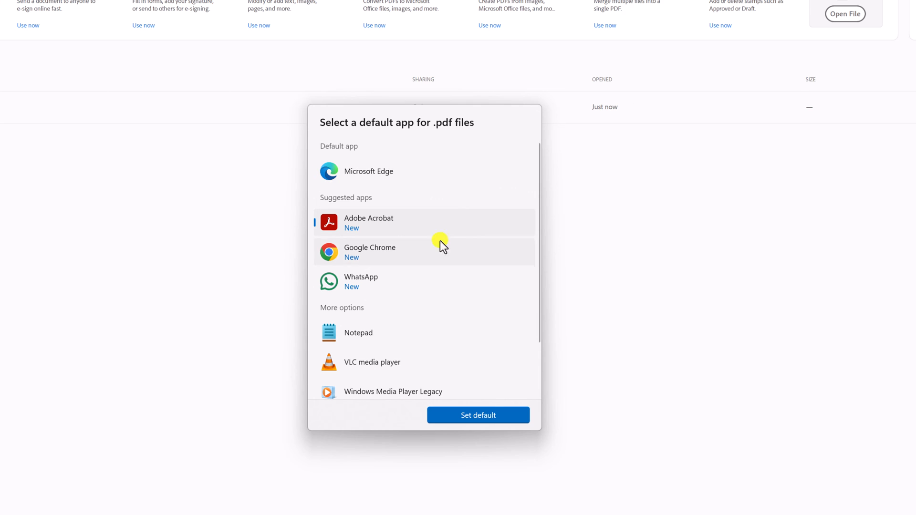
pyautogui.moveTo(506, 419)
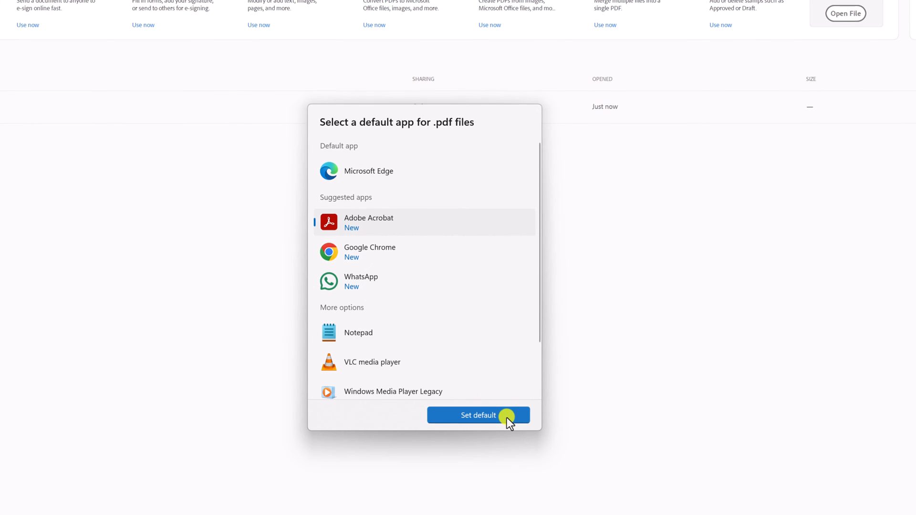
pyautogui.click(479, 415)
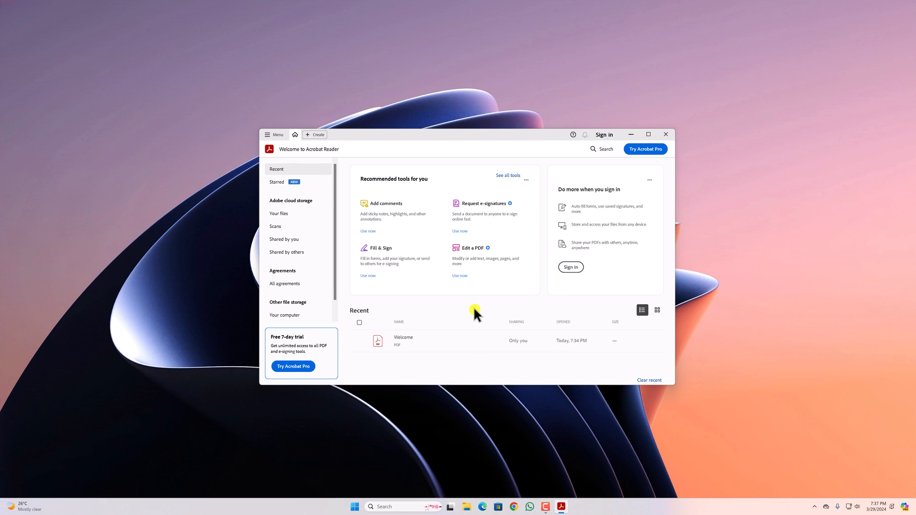
pyautogui.moveTo(631, 134)
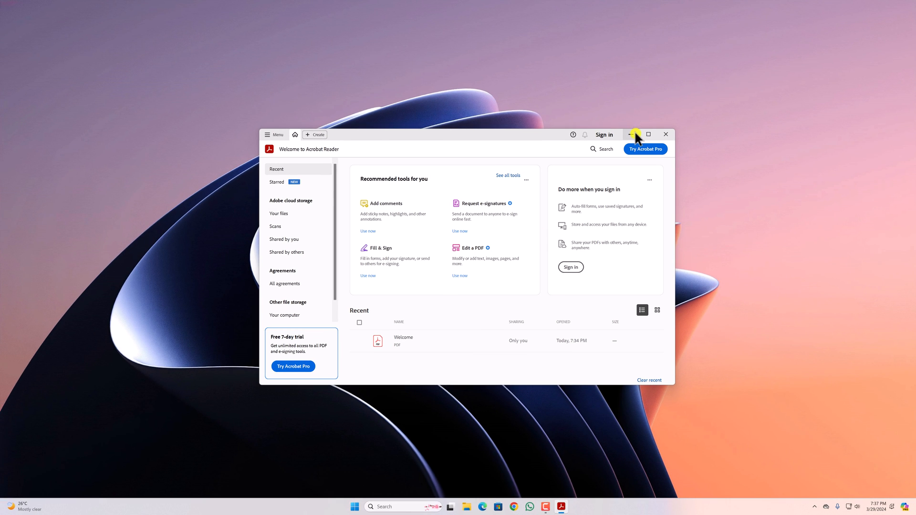